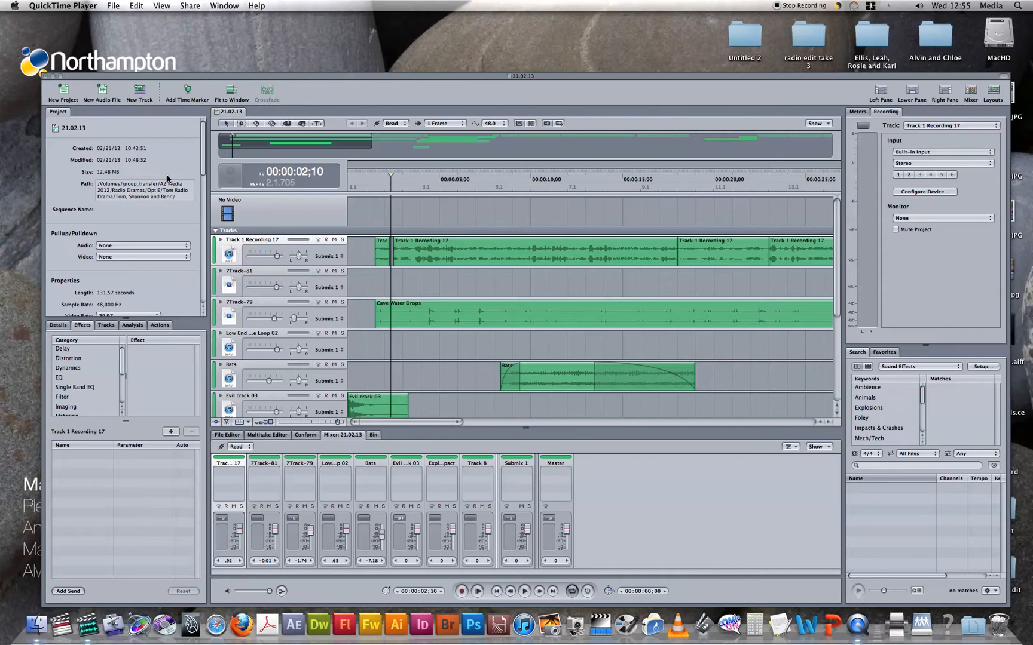
mouse_move(230, 196)
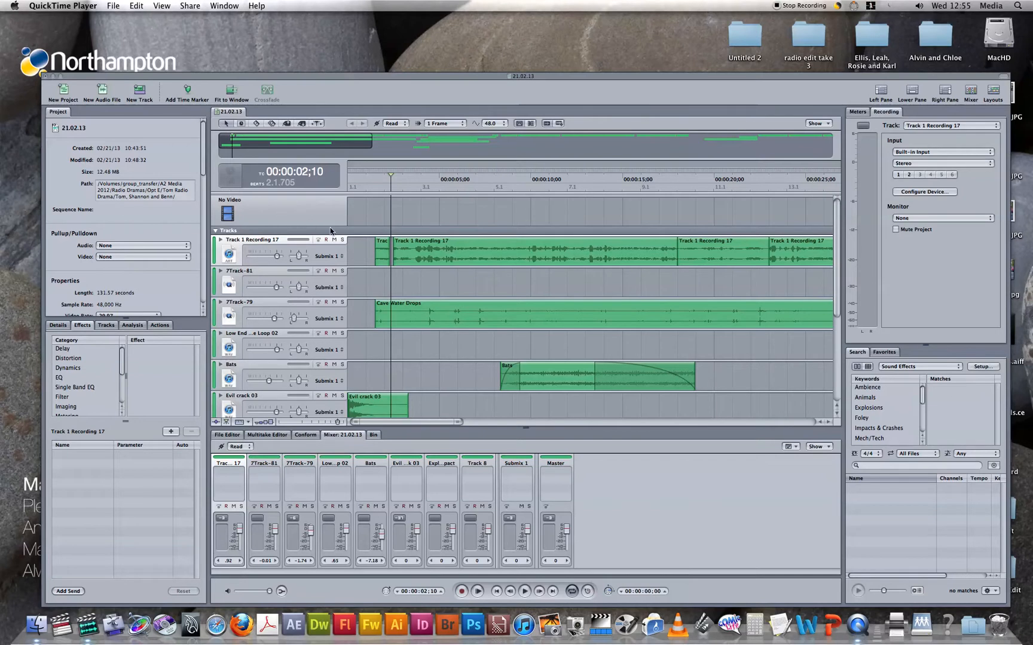
mouse_move(282, 236)
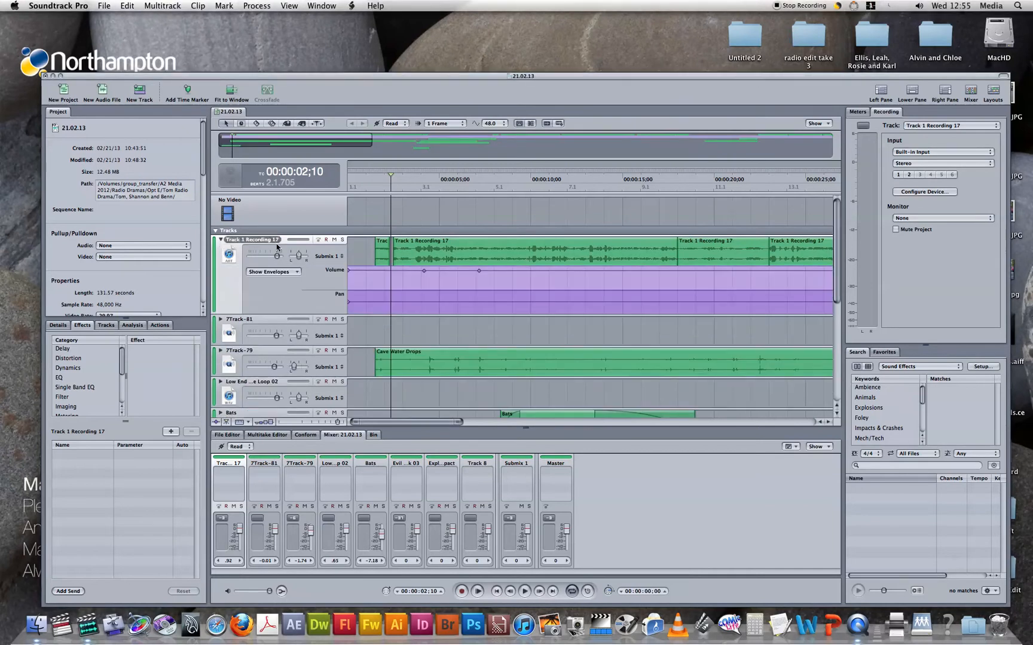
mouse_move(258, 254)
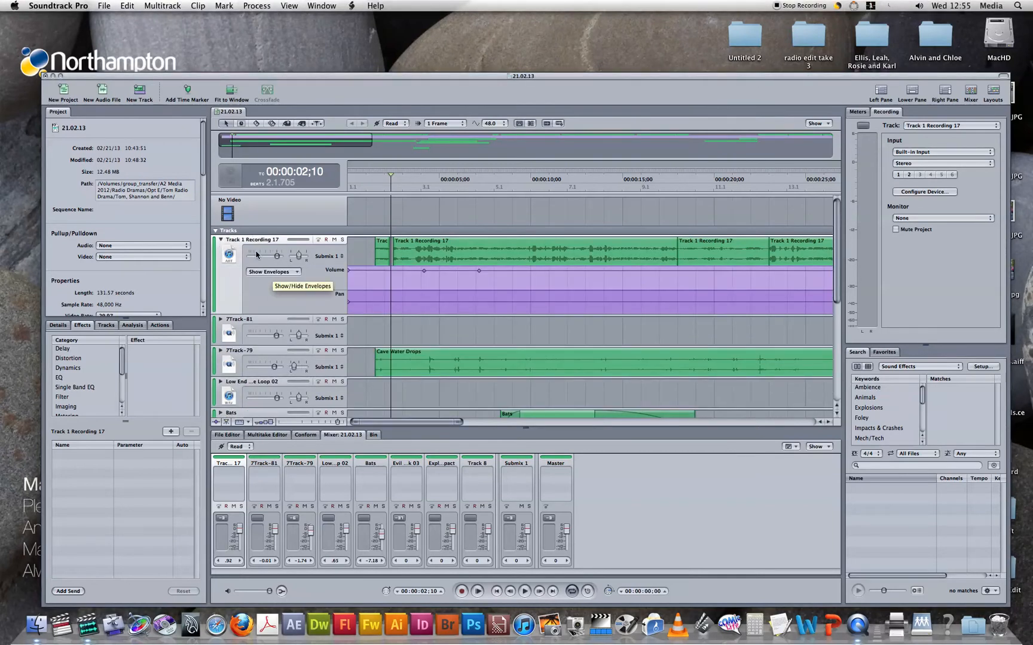
mouse_move(253, 258)
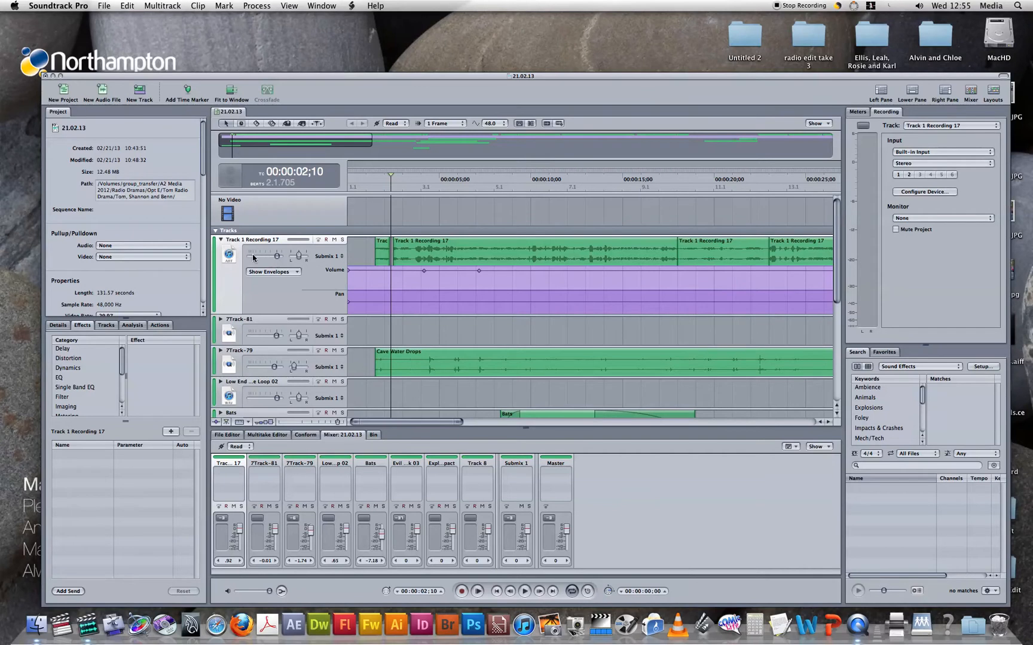
mouse_move(306, 260)
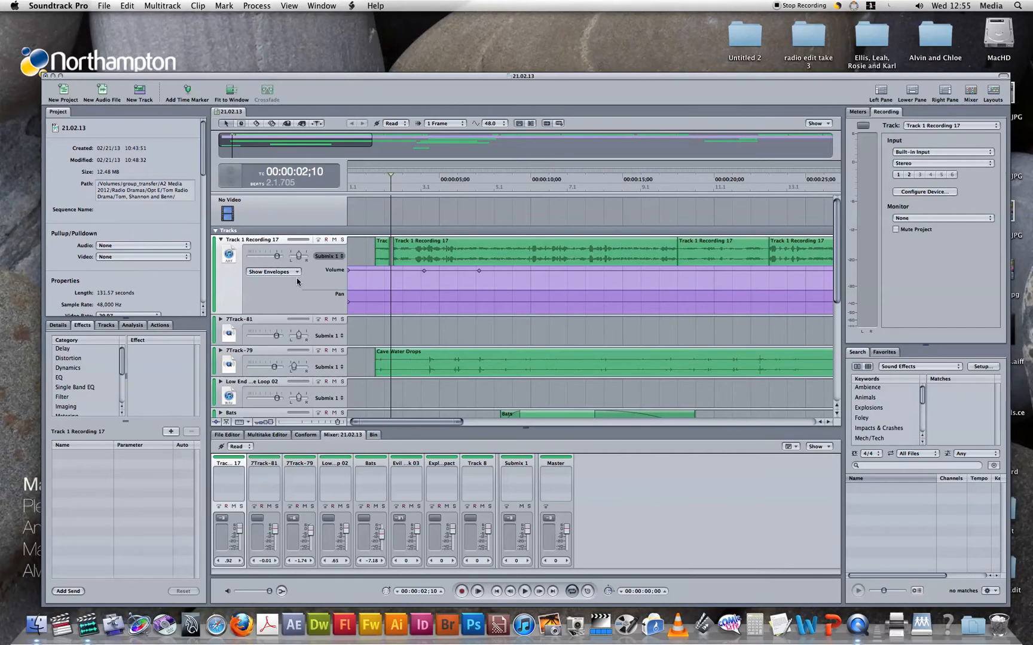
mouse_move(349, 272)
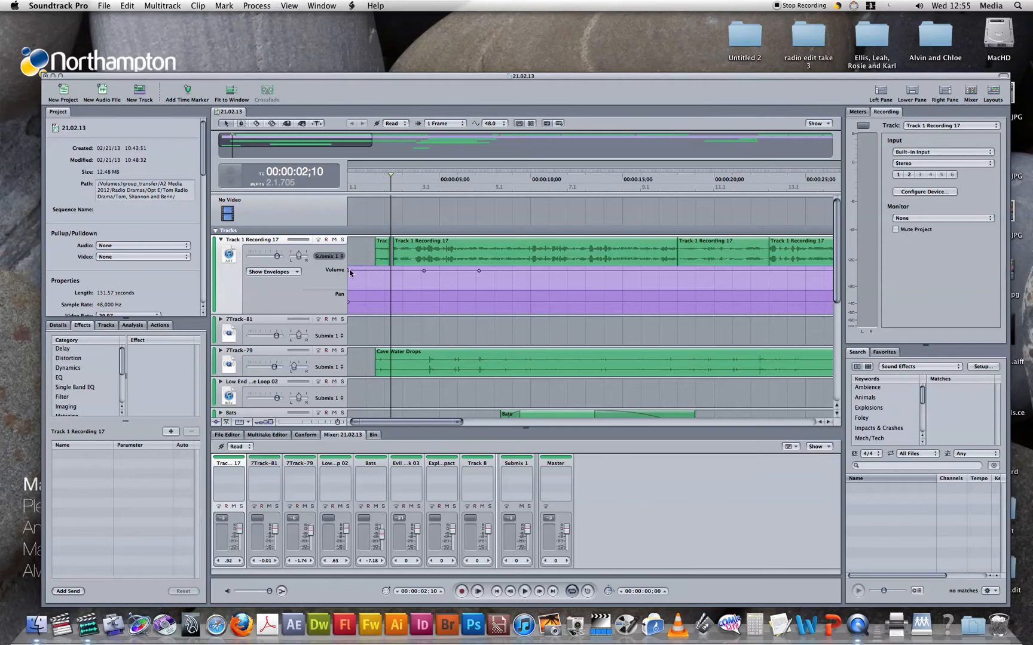
mouse_move(390, 275)
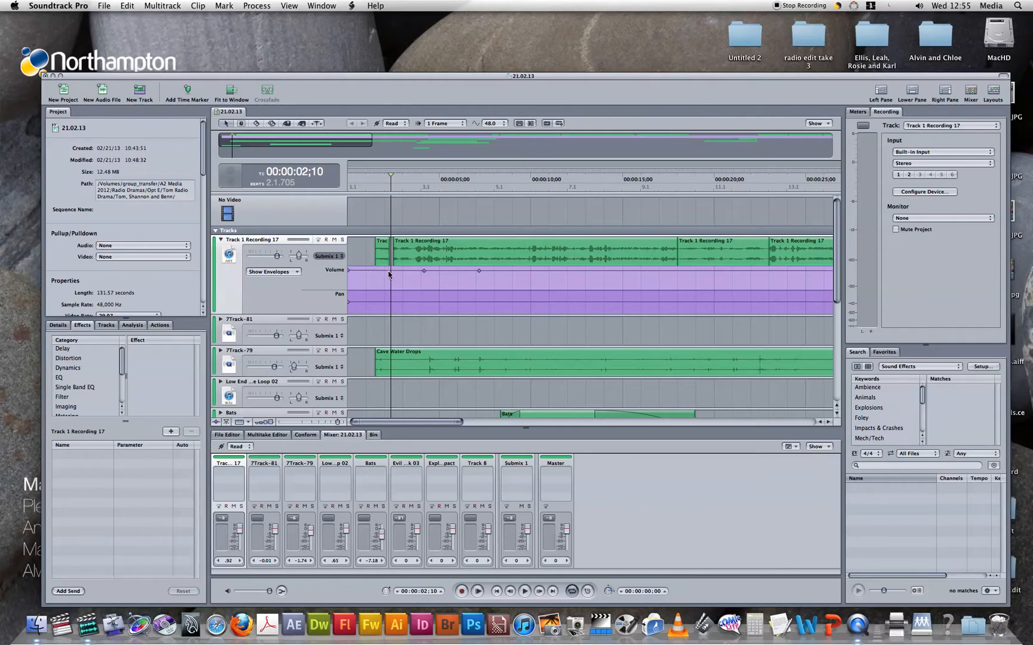
mouse_move(357, 266)
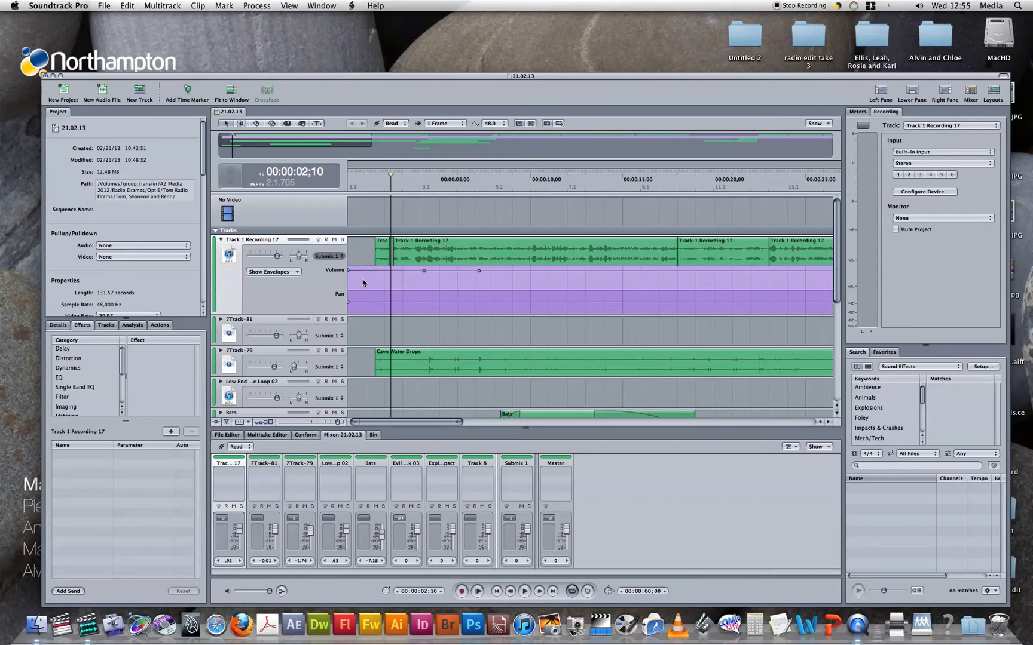
mouse_move(359, 296)
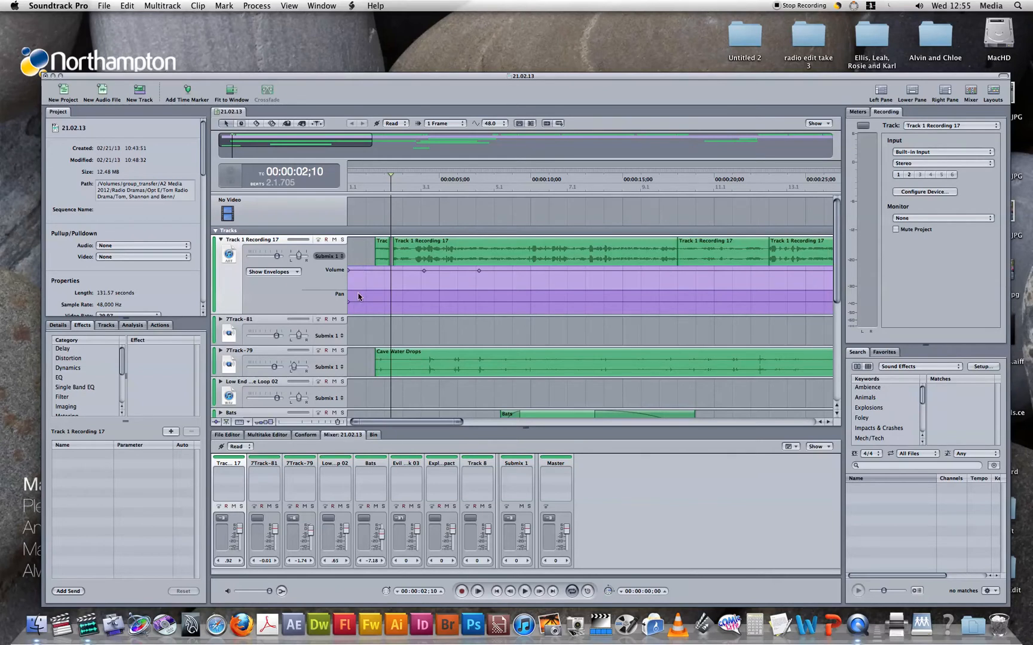
mouse_move(374, 304)
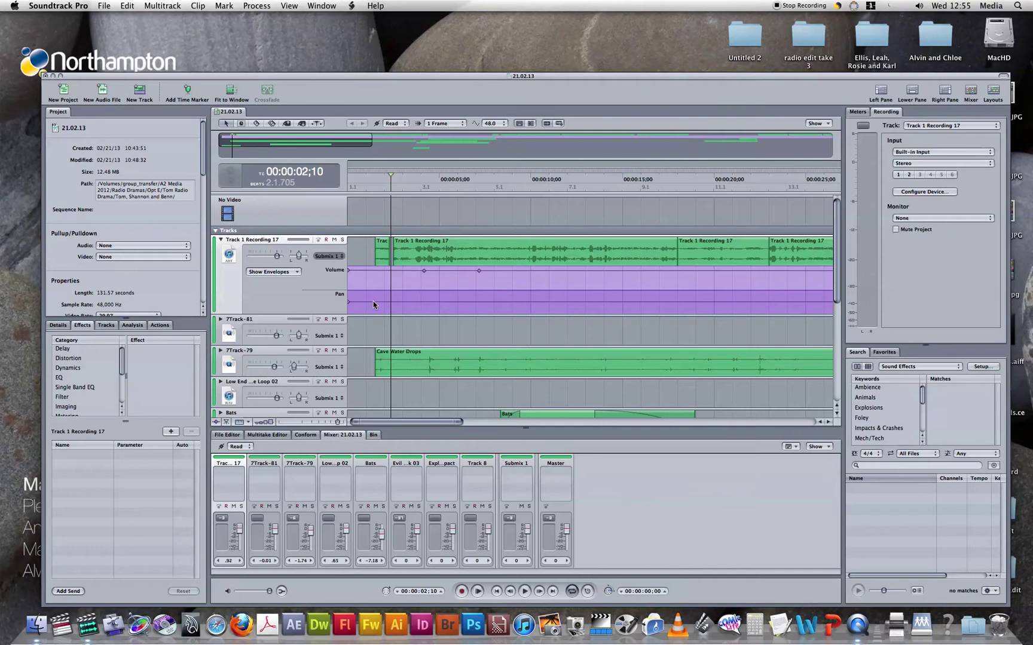
mouse_move(404, 306)
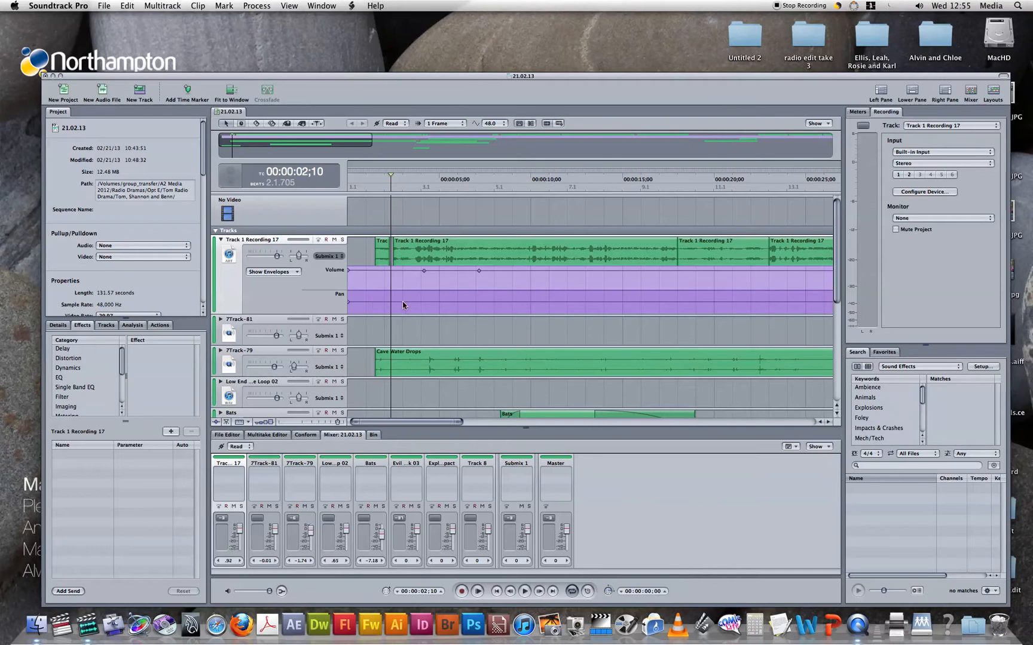
mouse_move(418, 290)
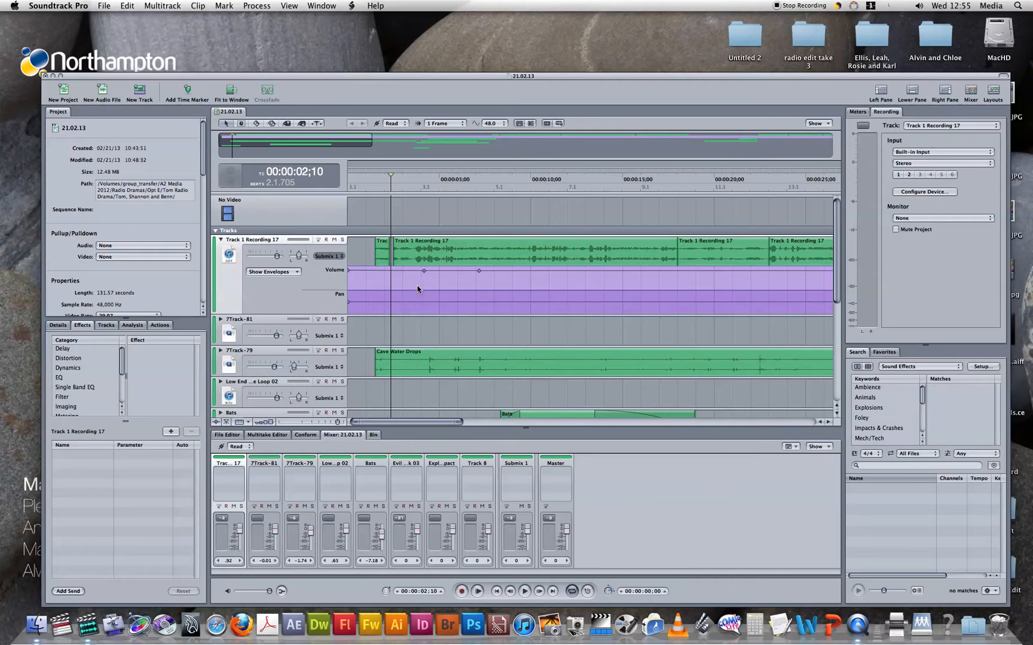
mouse_move(423, 289)
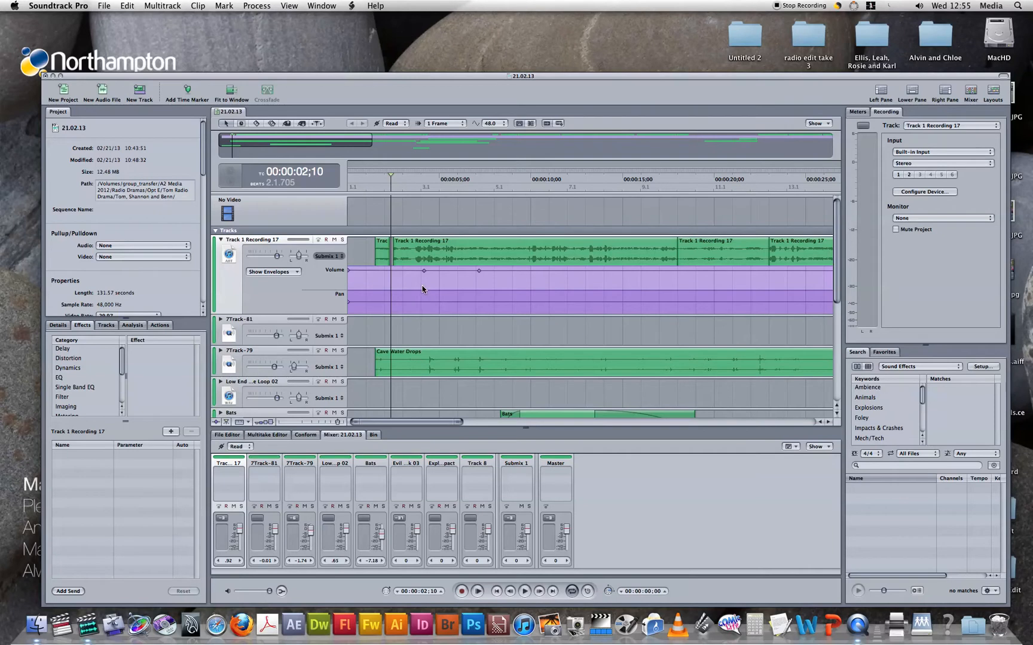
mouse_move(441, 272)
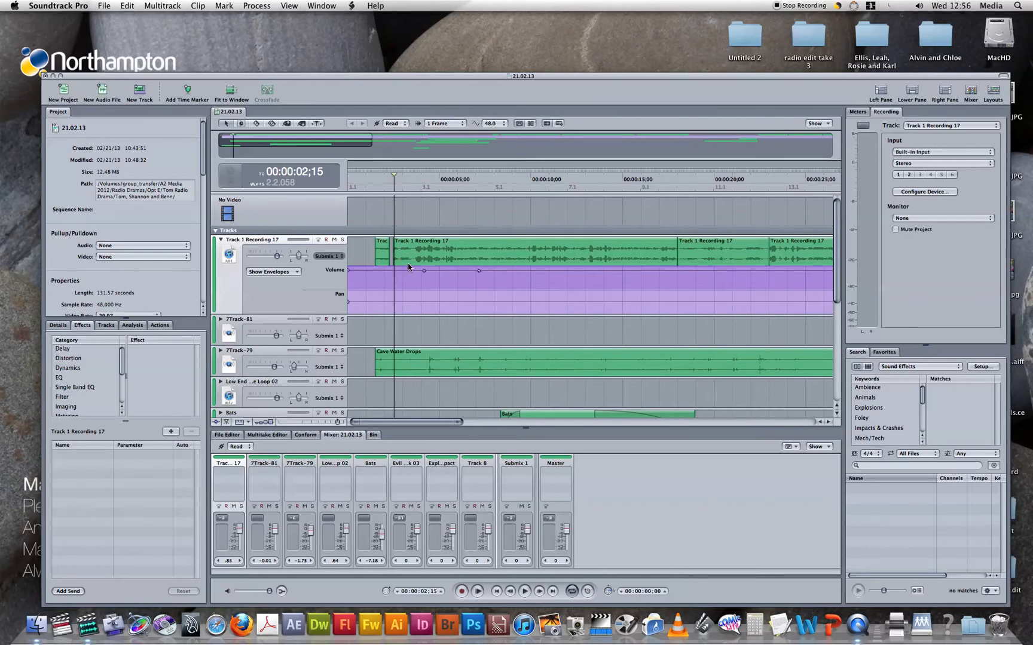
mouse_move(418, 278)
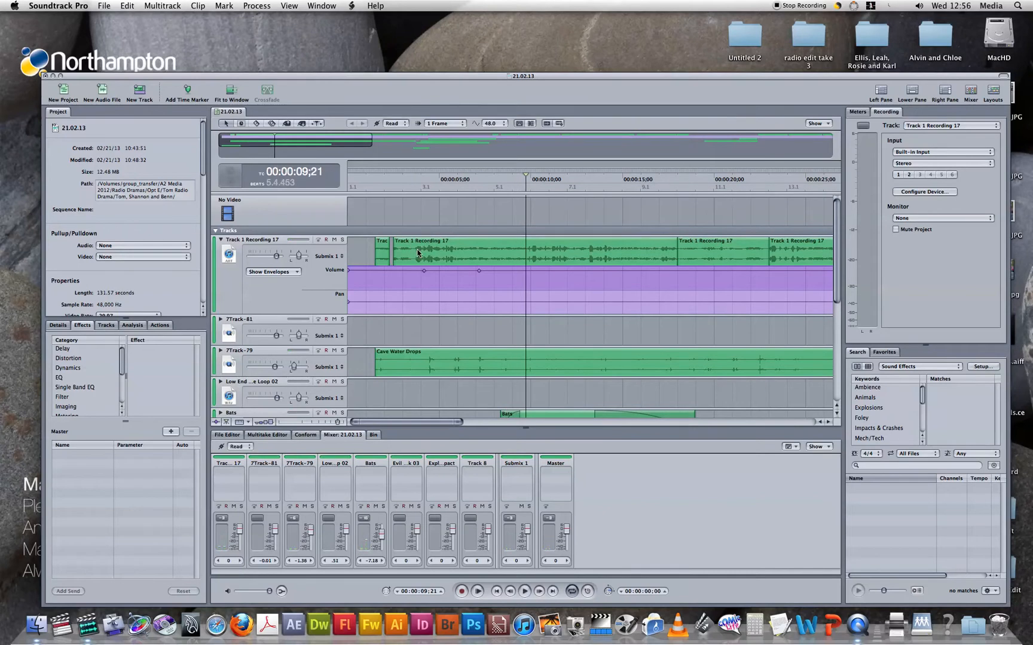
mouse_move(445, 253)
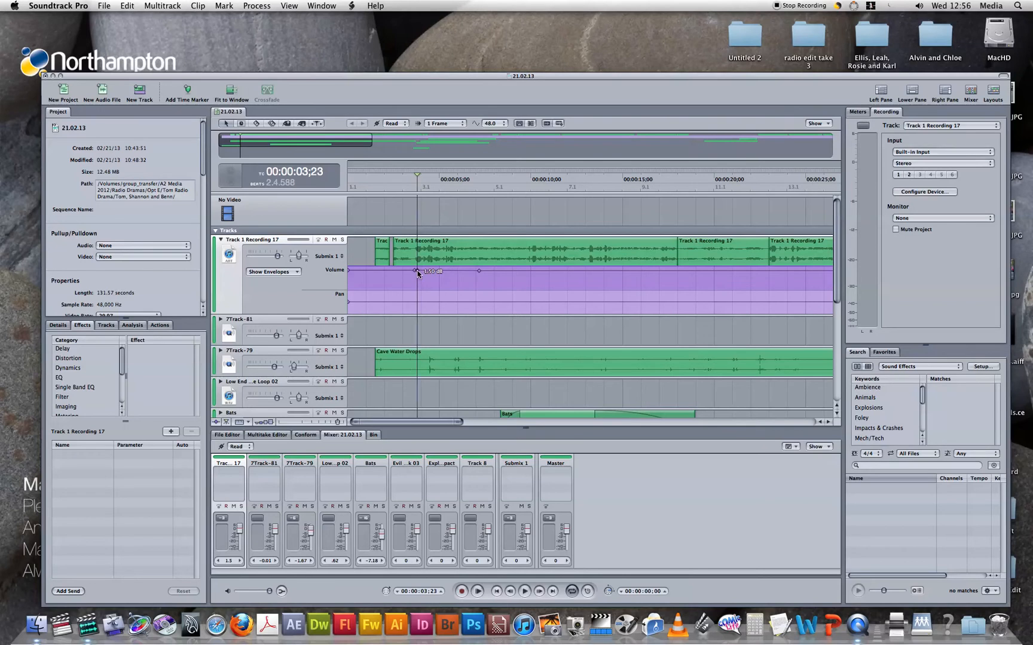
Step: Place volume keyframes in Recording 17's opening seconds and pull one down to form a brief dip
left_click_drag(414, 270, 416, 273)
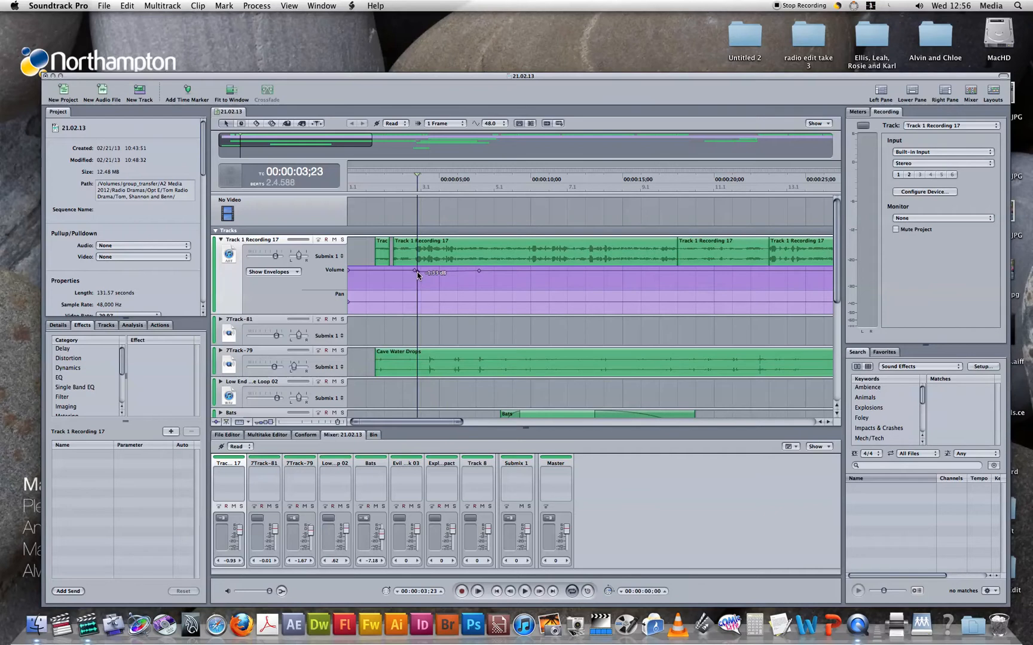
mouse_move(411, 219)
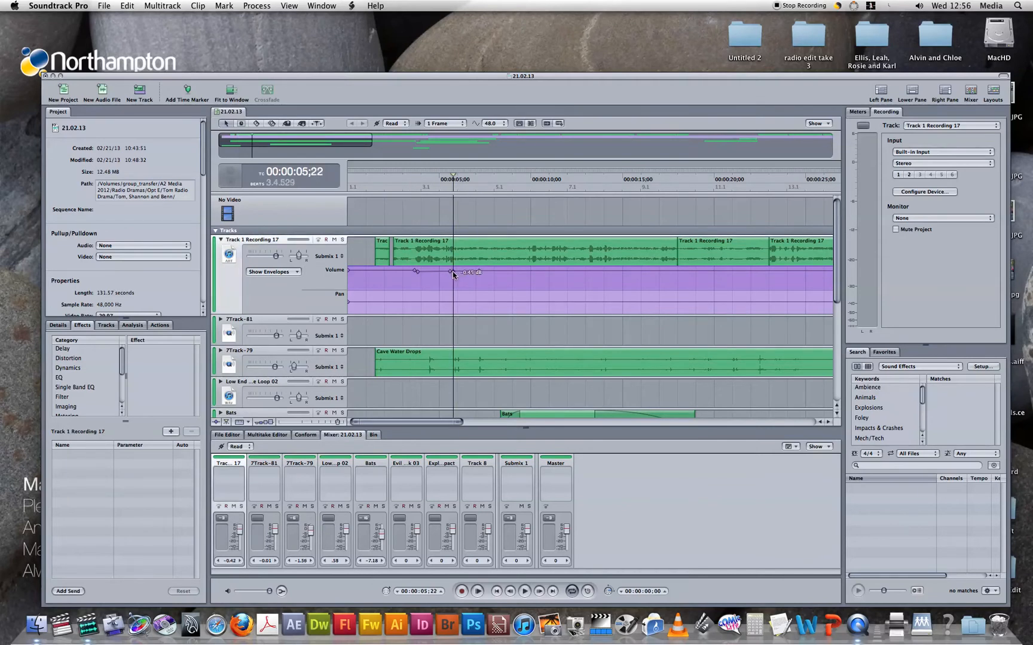
left_click_drag(453, 273, 453, 270)
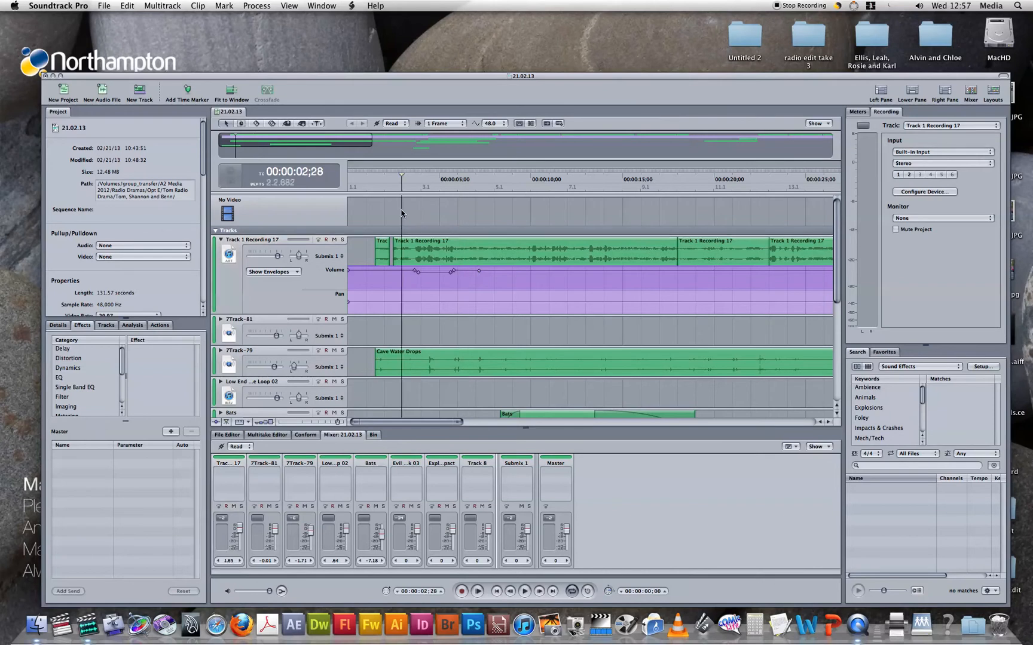
mouse_move(409, 216)
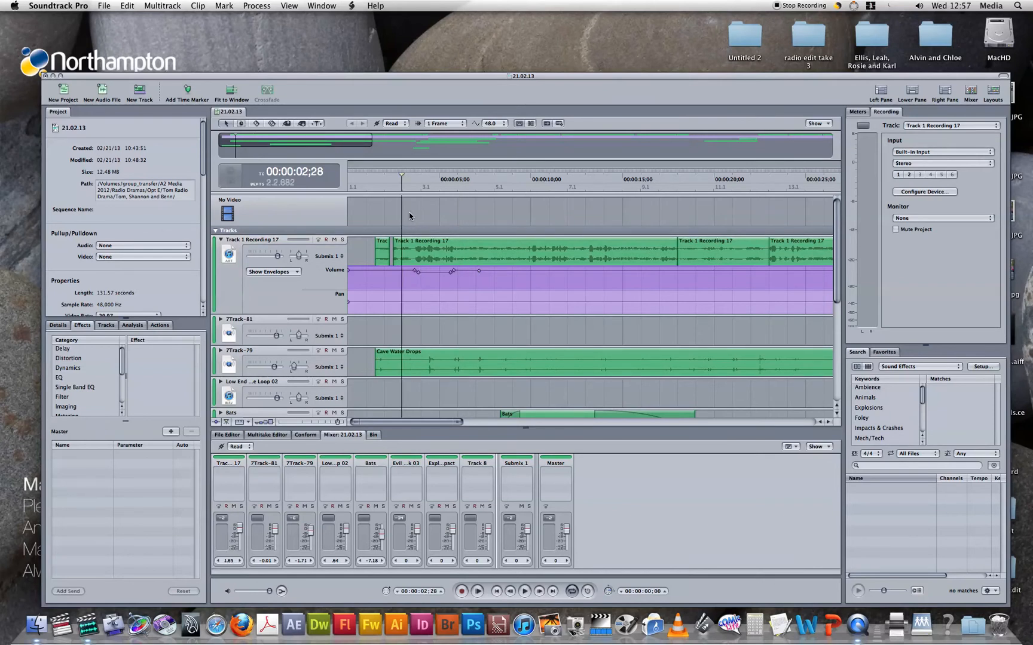
mouse_move(411, 223)
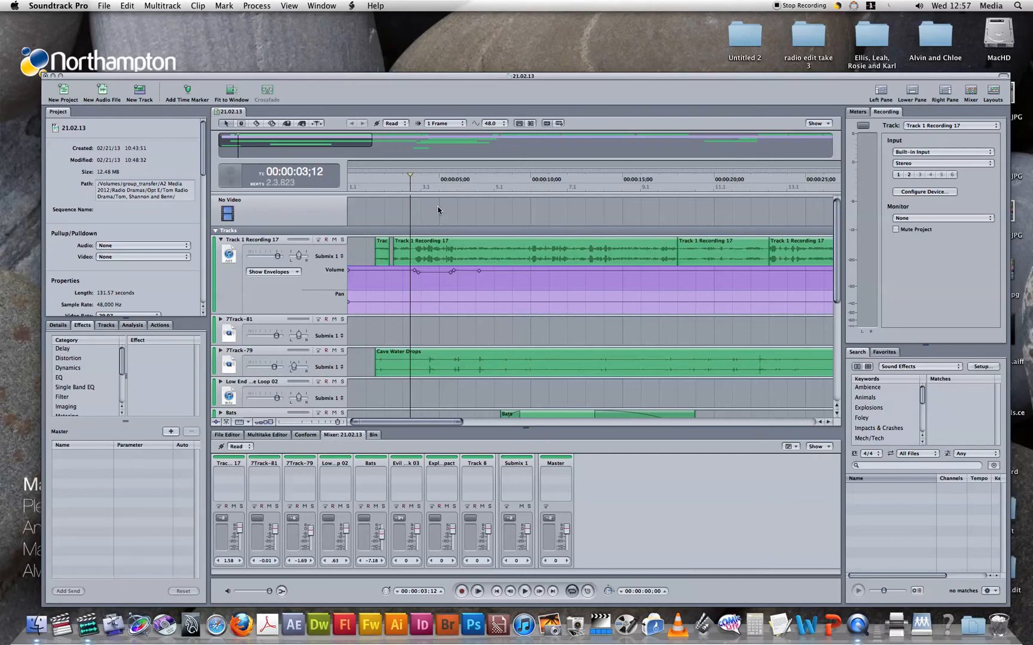
mouse_move(435, 207)
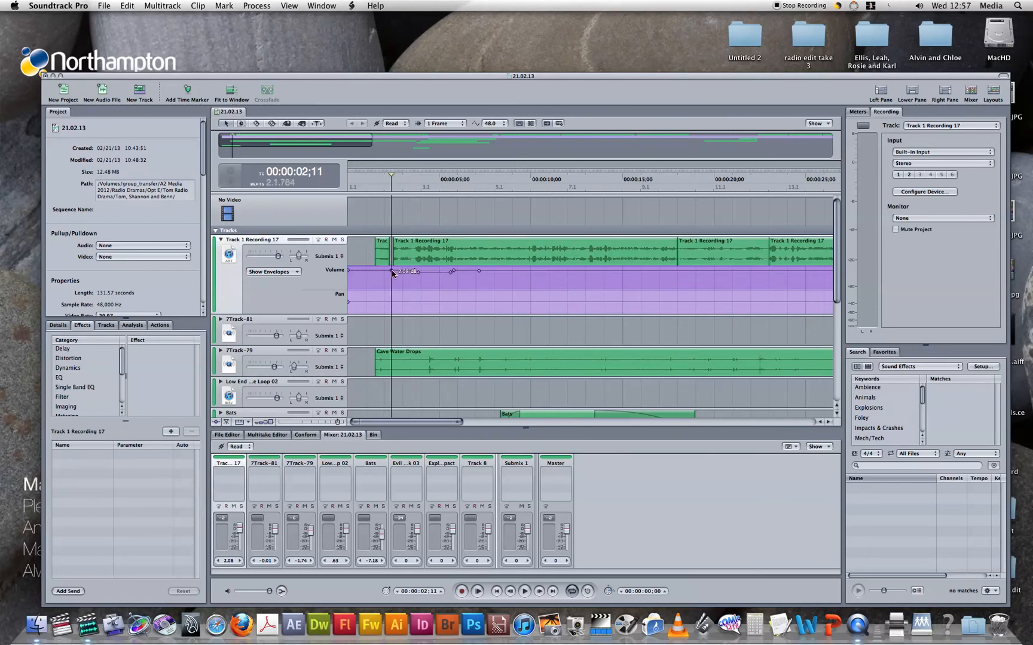
left_click_drag(391, 270, 391, 280)
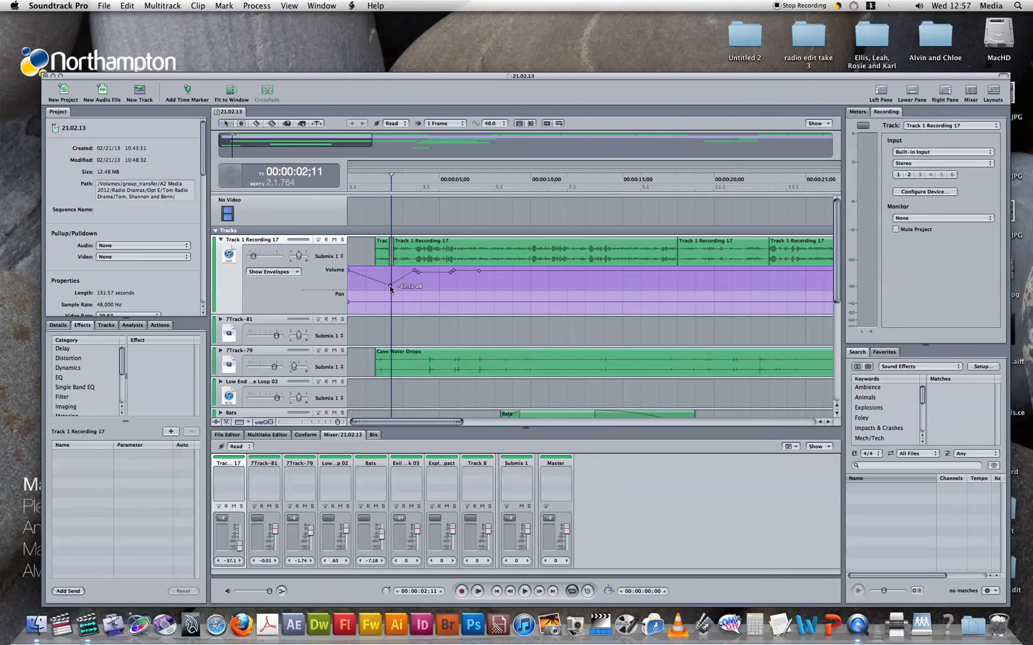
left_click_drag(390, 288, 390, 284)
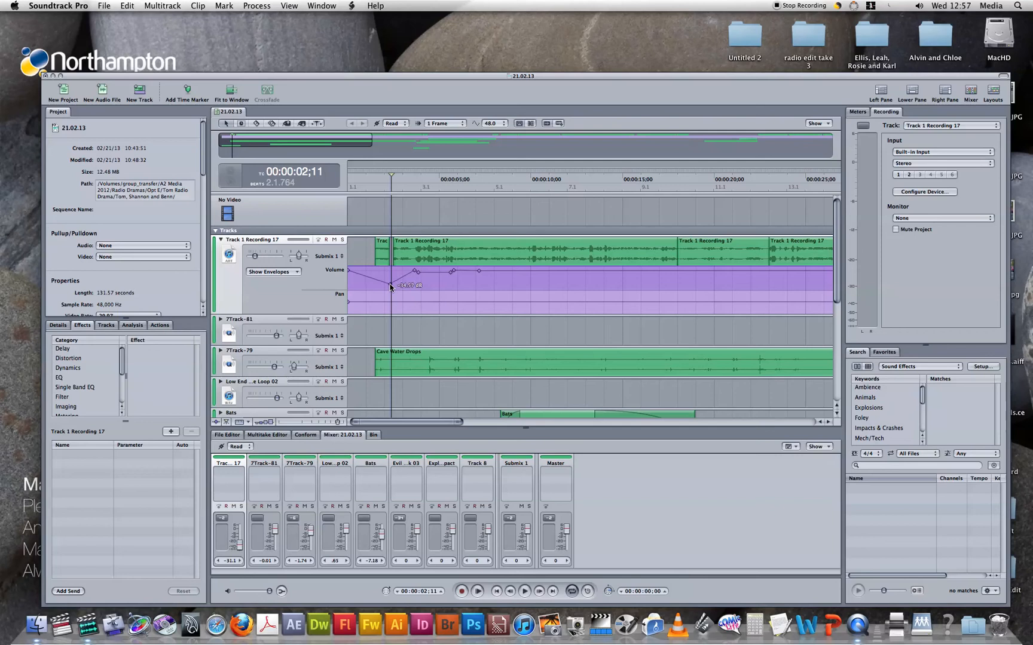
left_click_drag(415, 271, 416, 270)
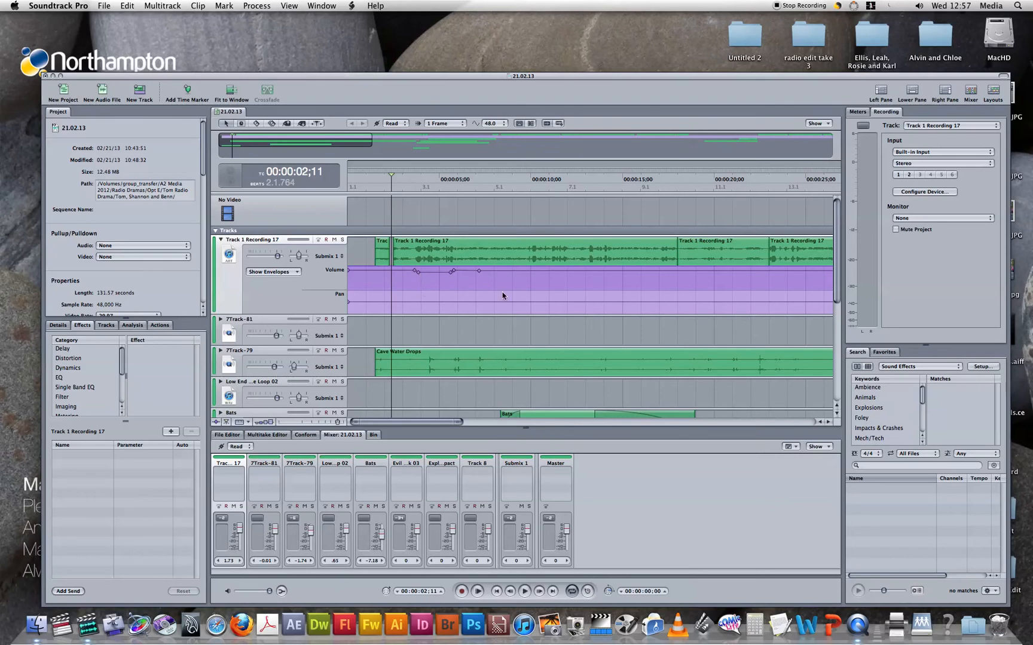
mouse_move(371, 305)
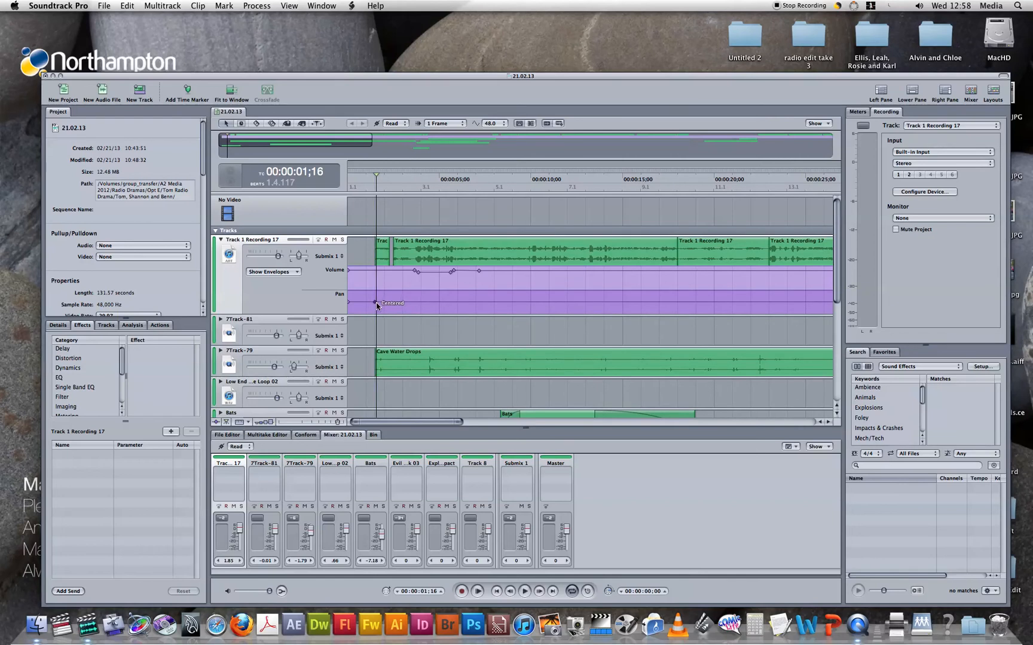
mouse_move(406, 306)
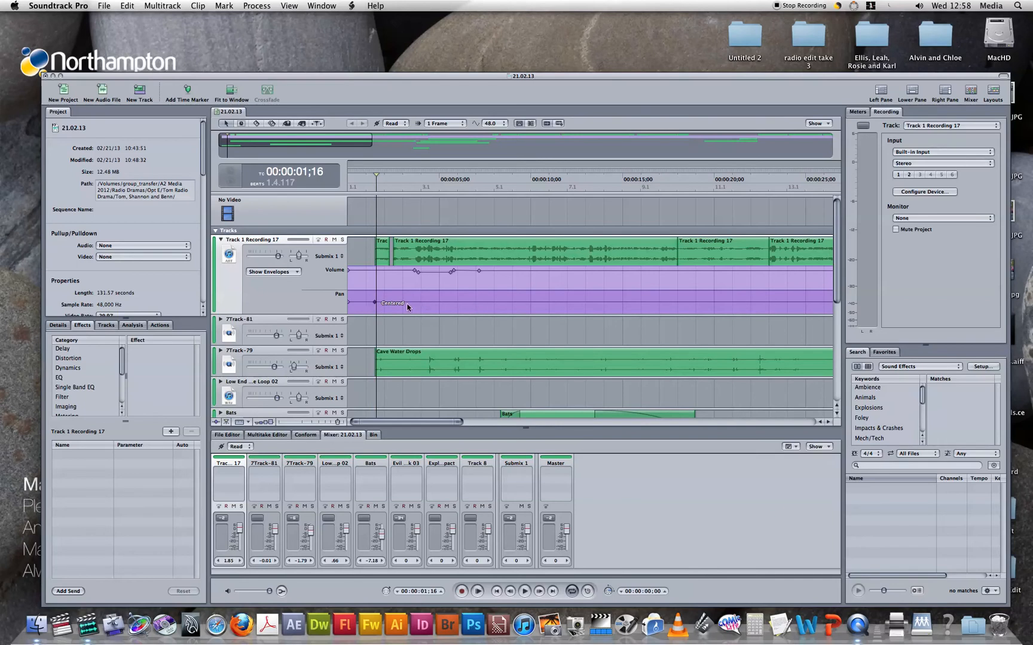
mouse_move(384, 306)
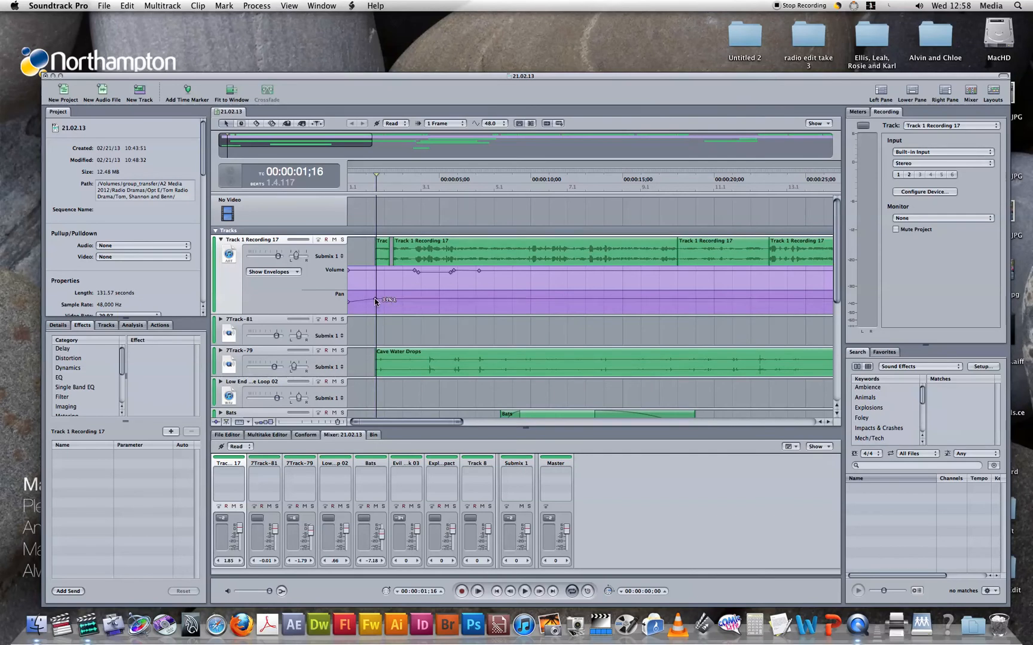
Step: Drag the early pan keyframe of Recording 17 off centre toward one side
left_click_drag(375, 301, 375, 293)
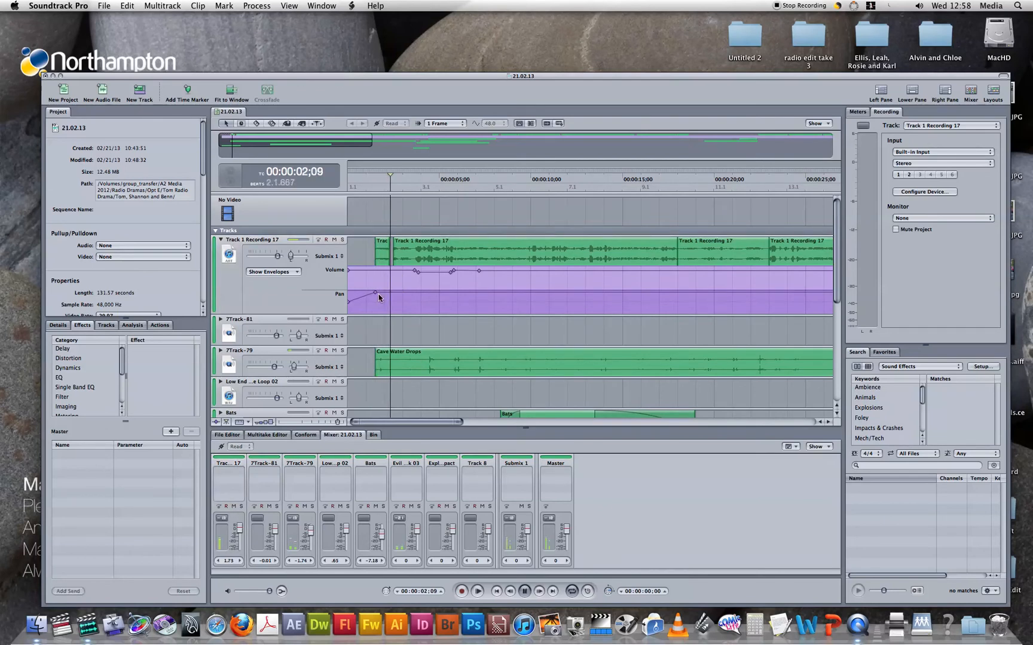
left_click_drag(375, 293, 375, 311)
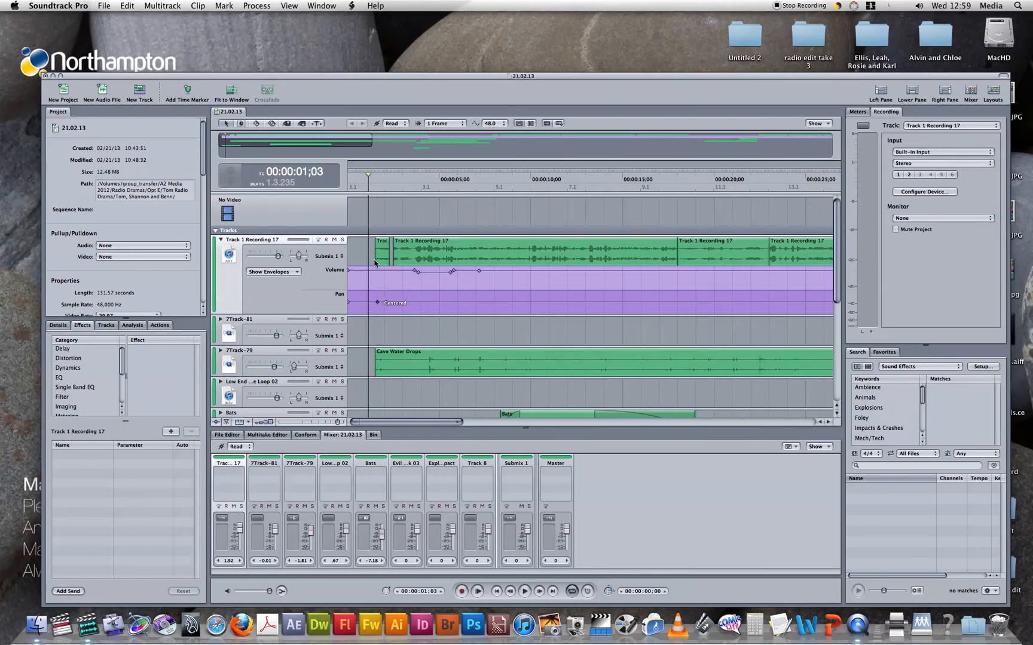
left_click_drag(377, 302, 379, 302)
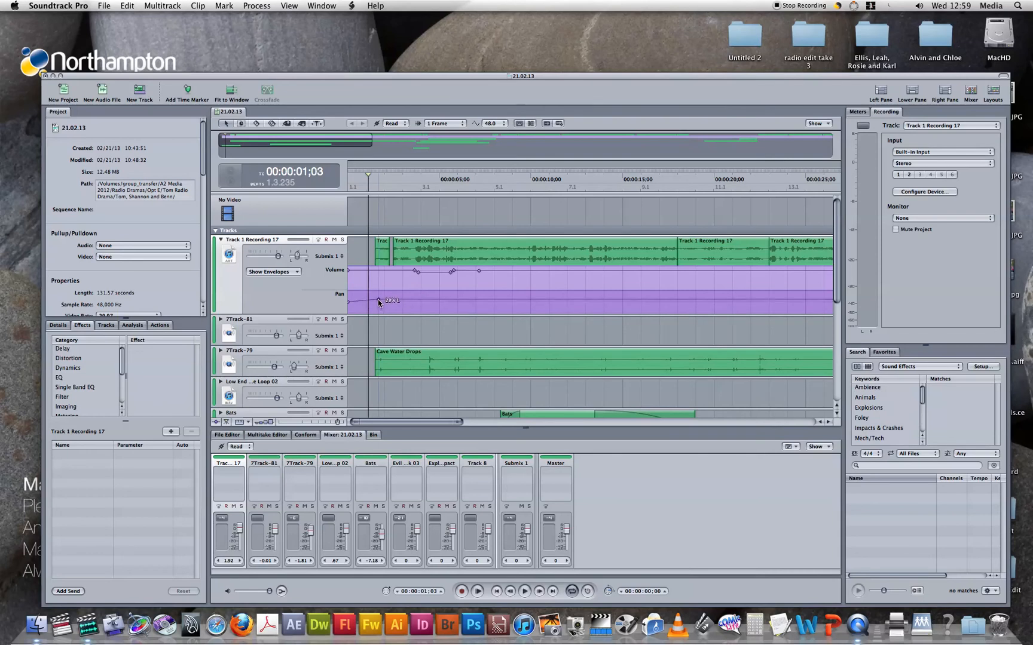
left_click_drag(378, 302, 402, 300)
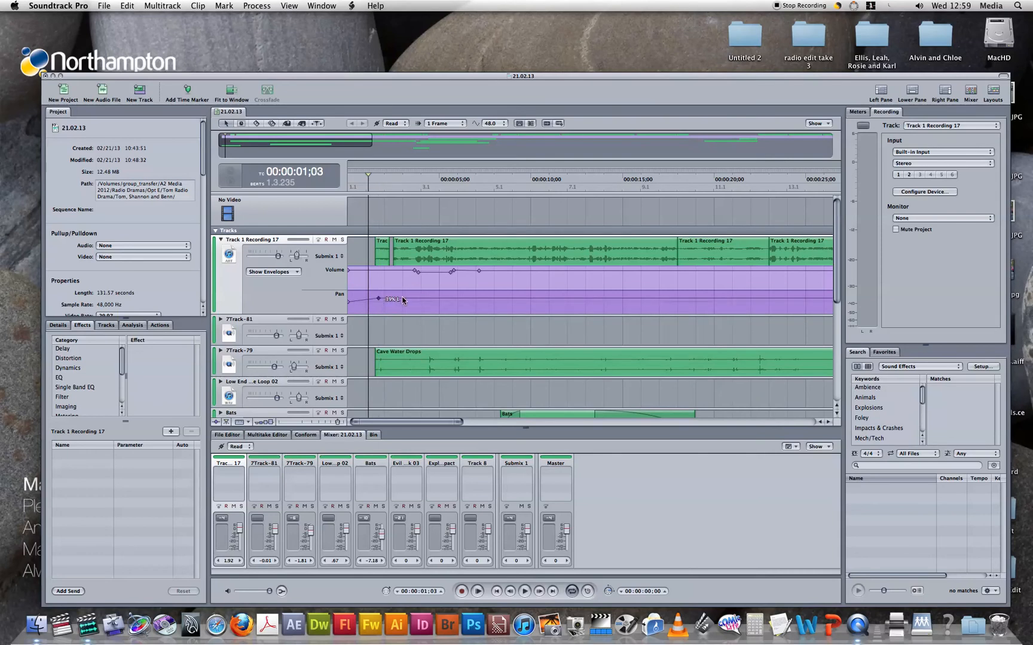
left_click(478, 590)
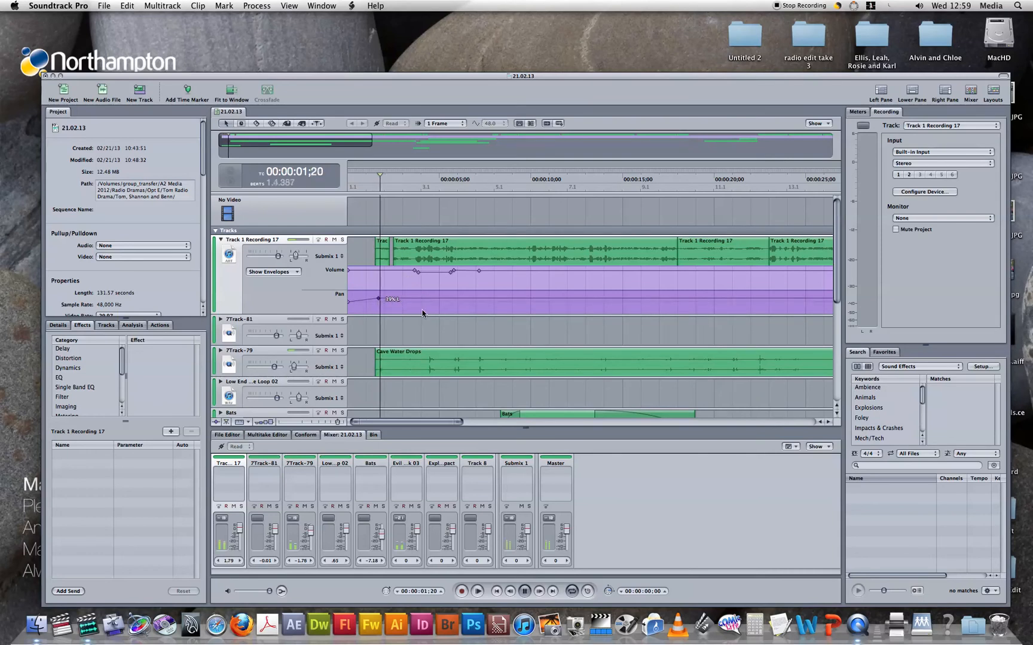
left_click(478, 591)
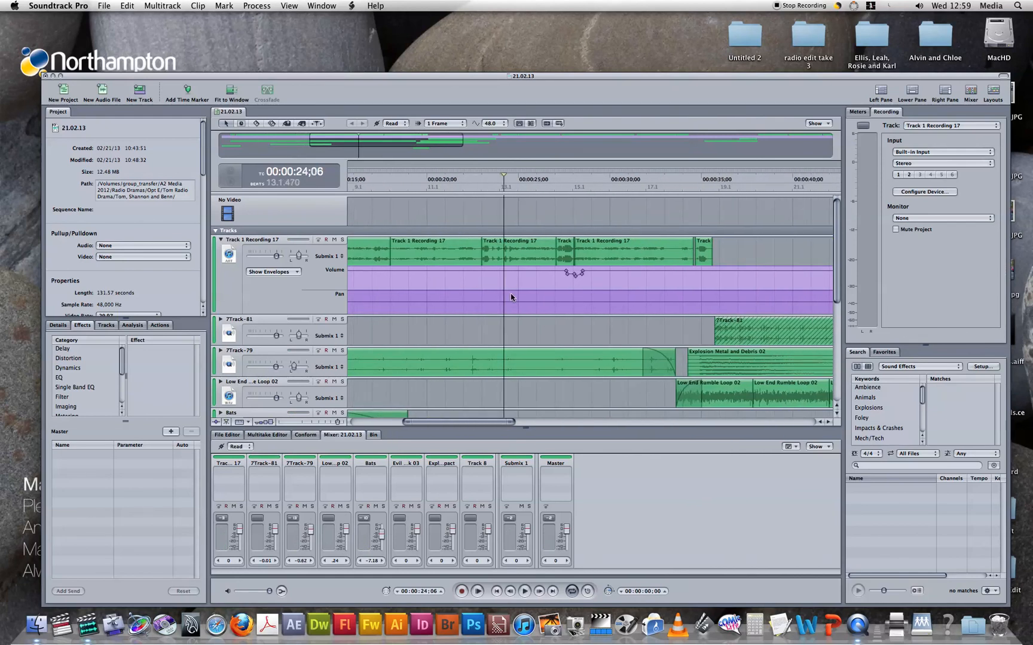
Step: Shape a pan sweep near 00:00:25 by spacing two pan keyframes apart on Recording 17
left_click(480, 590)
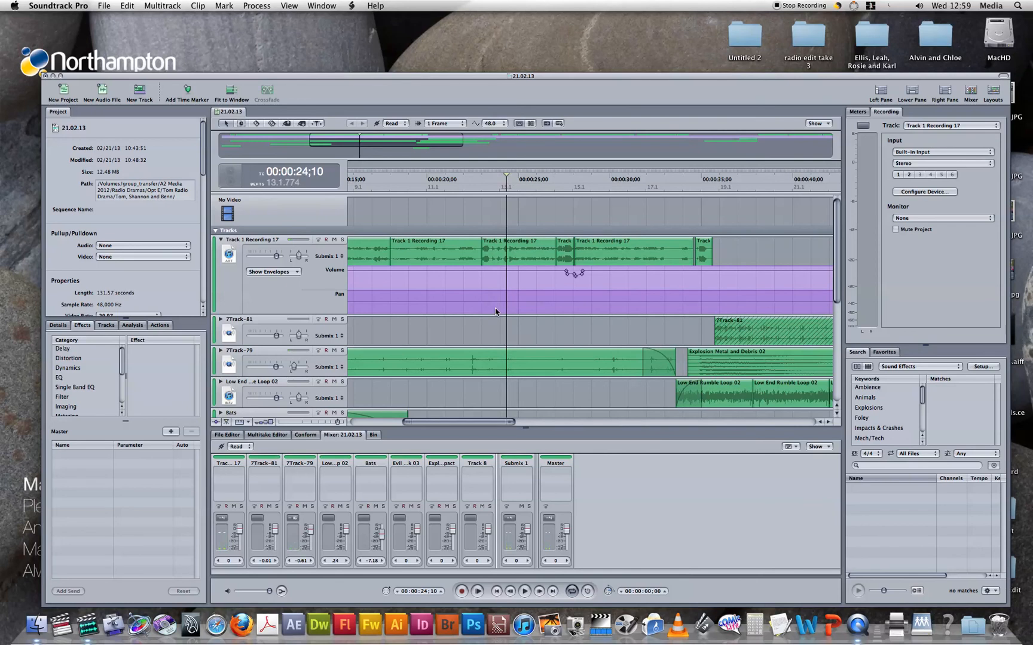
mouse_move(490, 306)
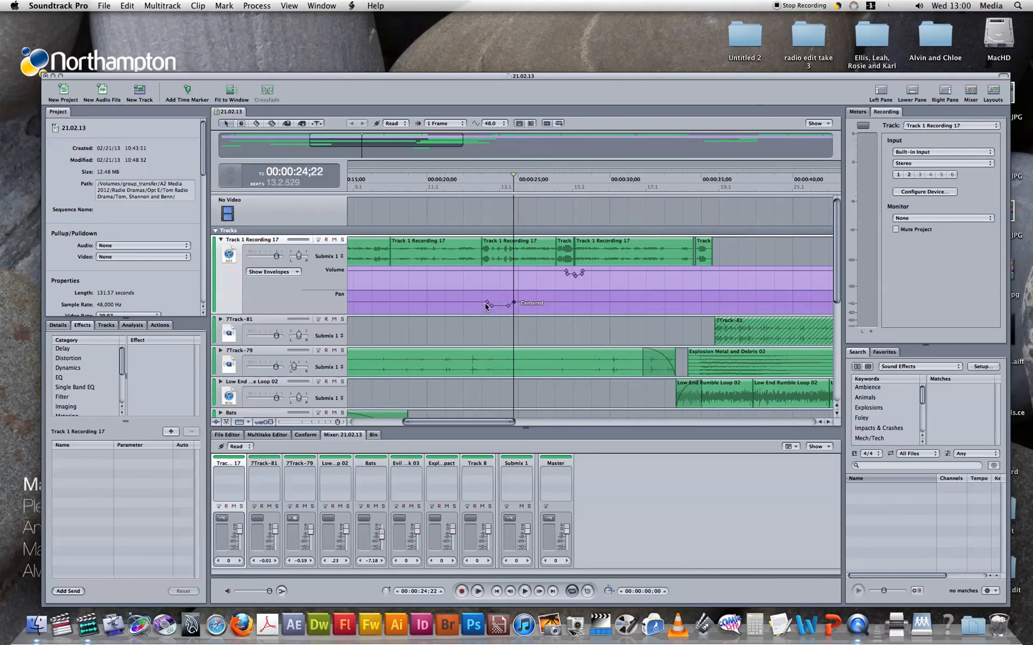
mouse_move(489, 305)
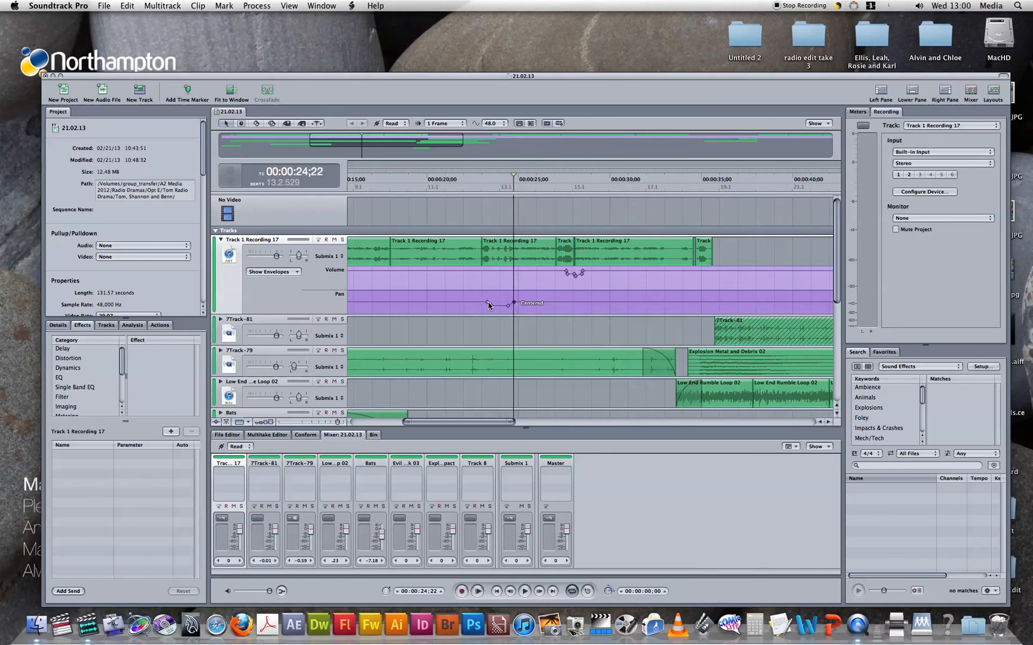
left_click_drag(513, 304, 487, 304)
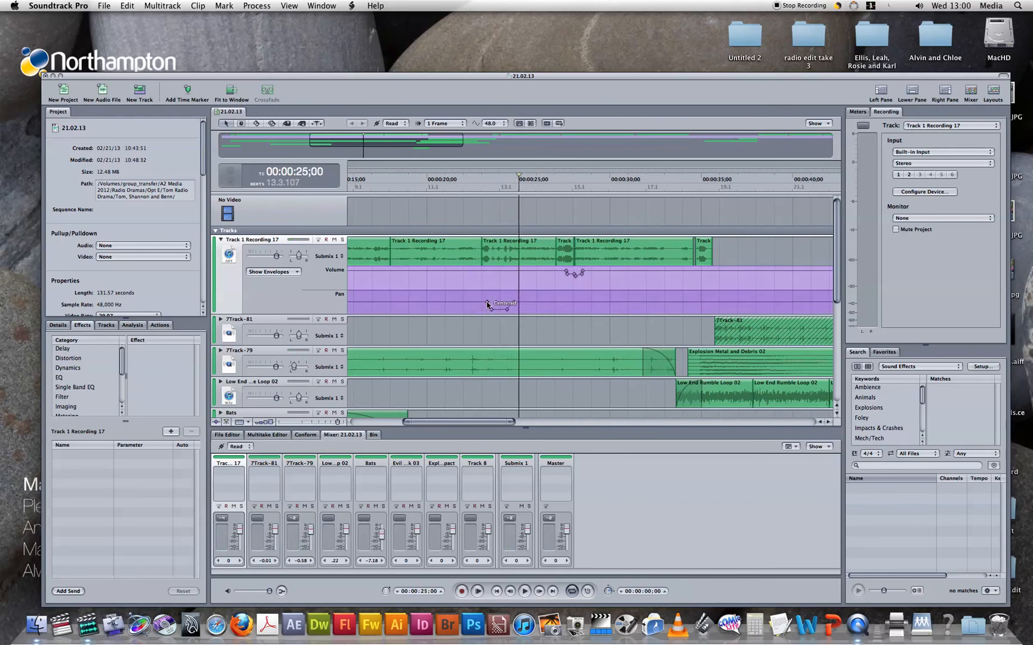
mouse_move(484, 276)
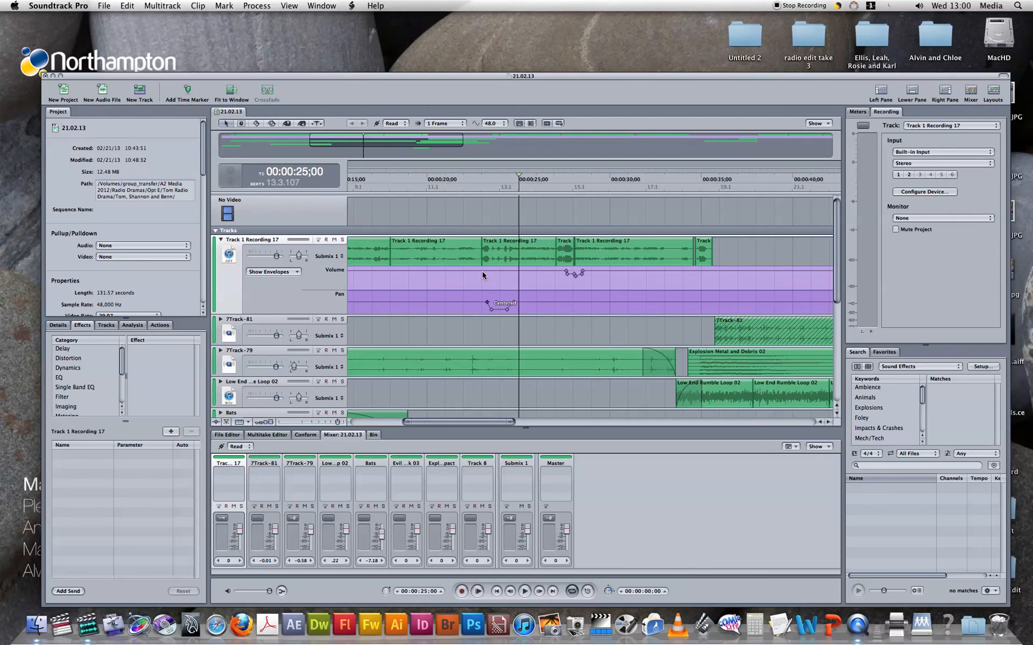
mouse_move(481, 299)
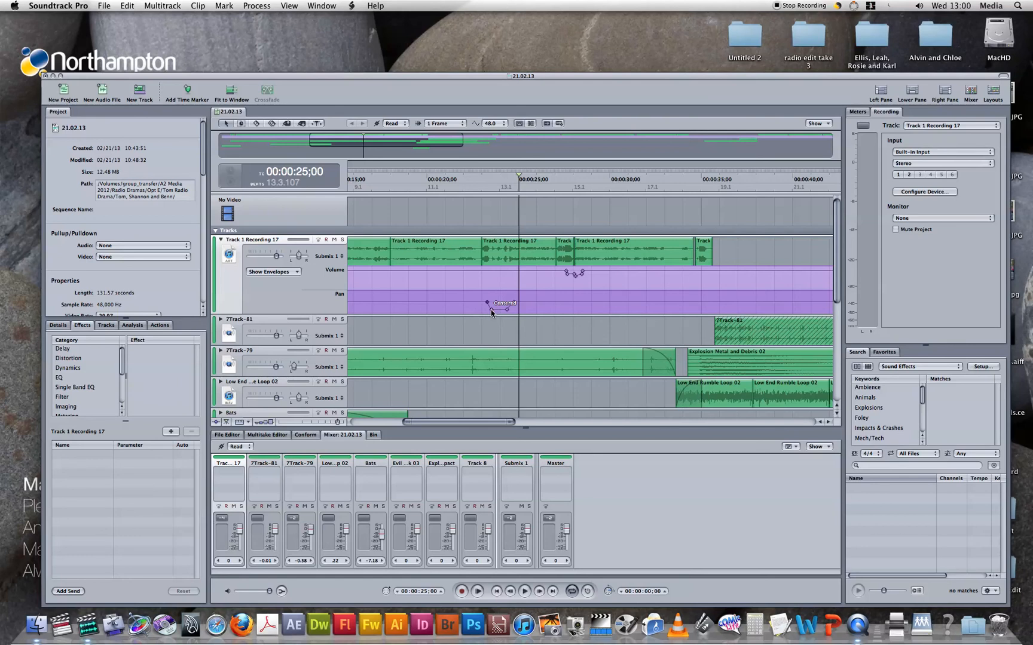
left_click_drag(487, 302, 514, 305)
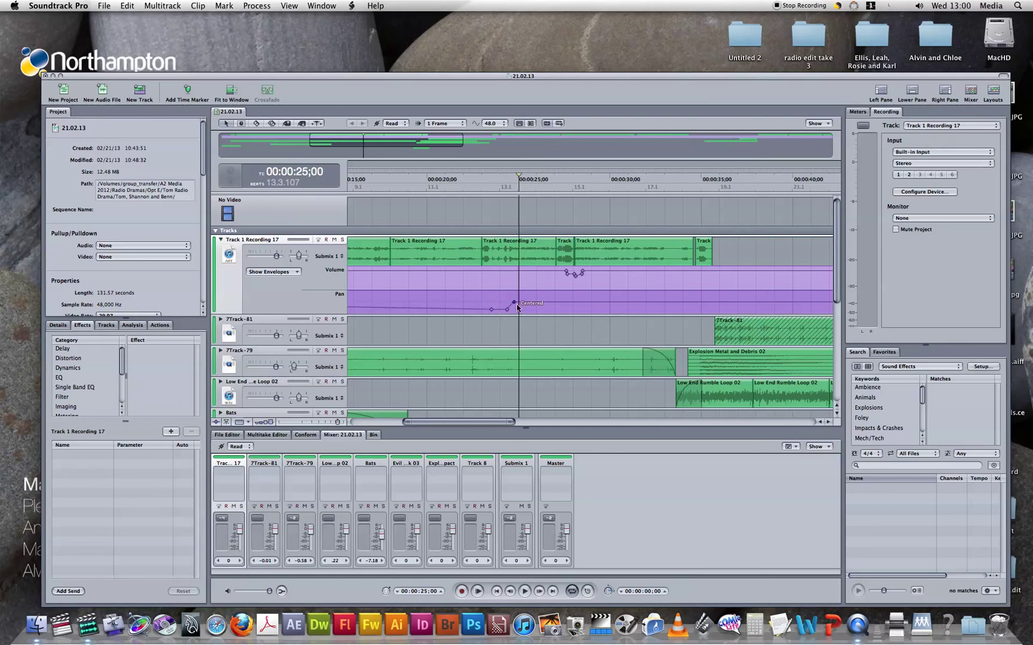